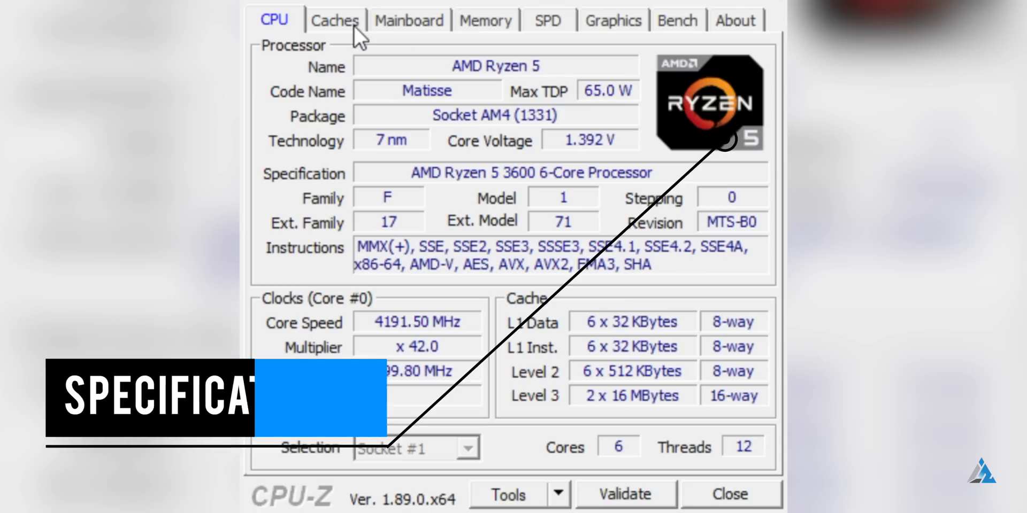
Step: View the Mainboard details, then the Memory tab showing 16 GB single-channel DDR4 with timings
click(409, 19)
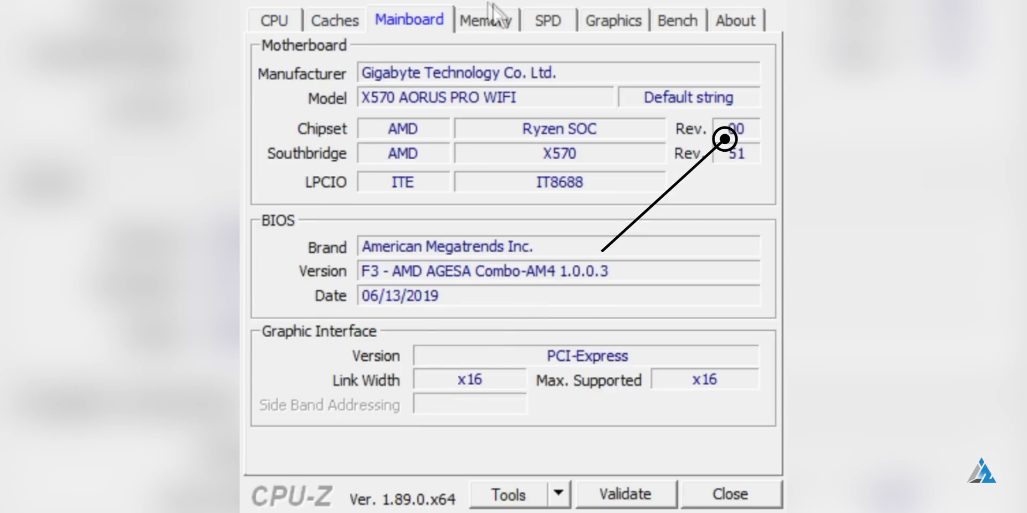
click(485, 21)
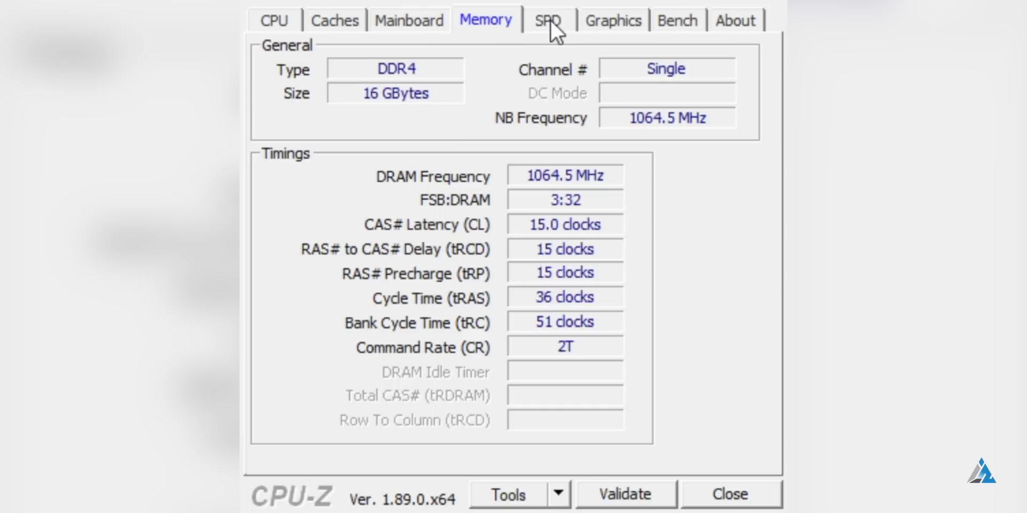
mouse_move(601, 197)
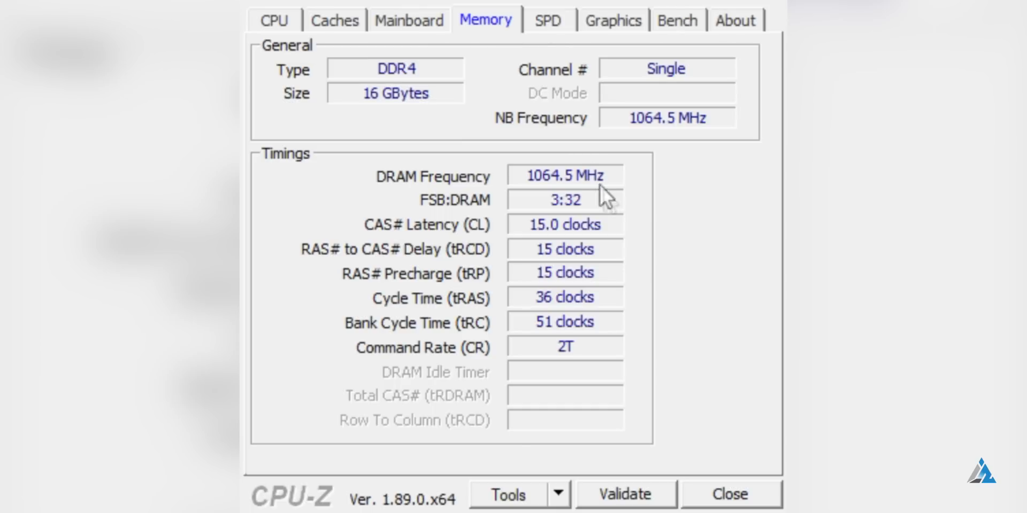
mouse_move(558, 30)
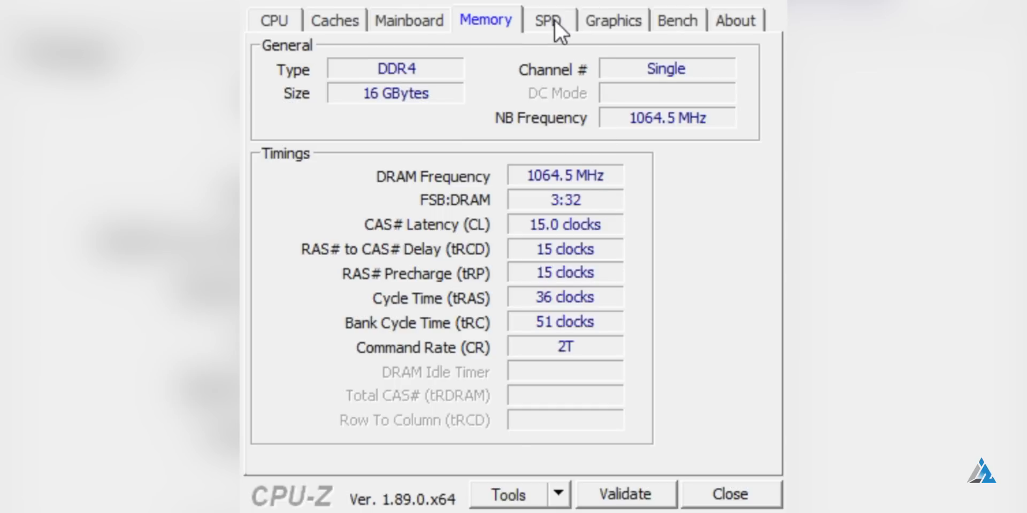
click(548, 20)
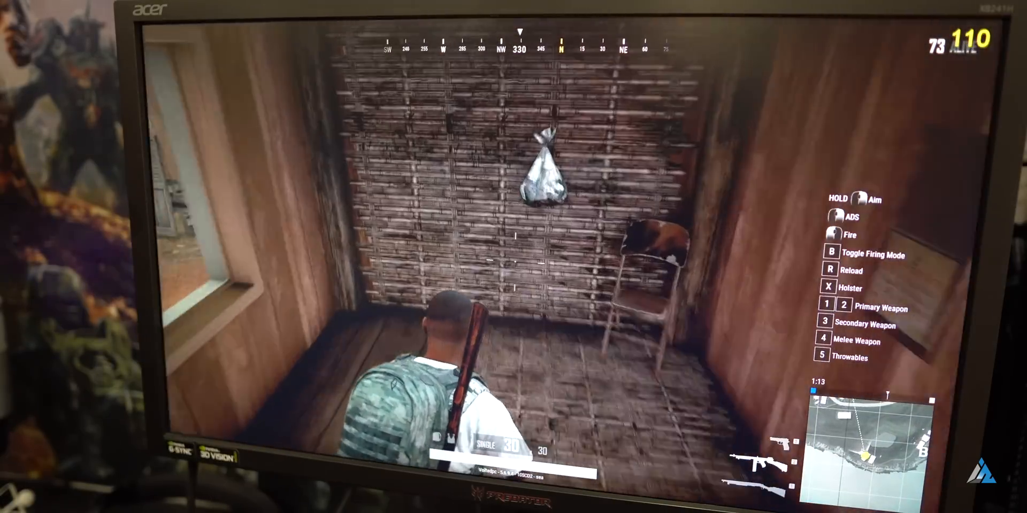
mouse_move(513, 262)
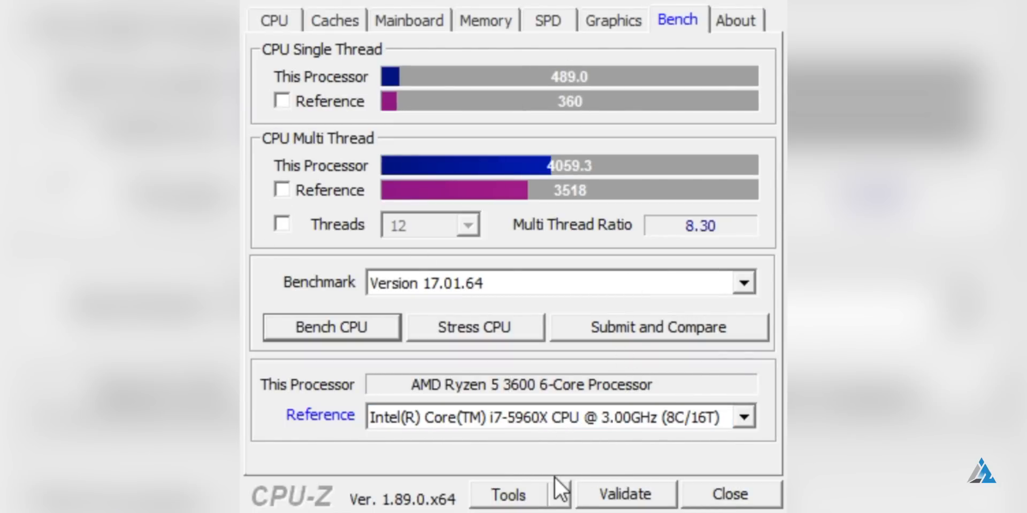
Step: Set the Bench reference to Ryzen 7 1700X, then to Ryzen 7 2700X
click(556, 417)
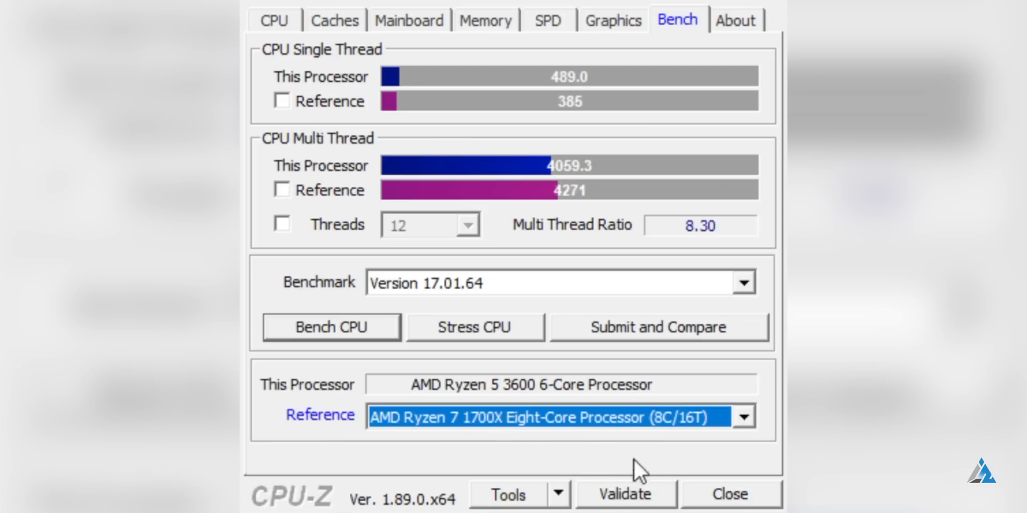
mouse_move(547, 426)
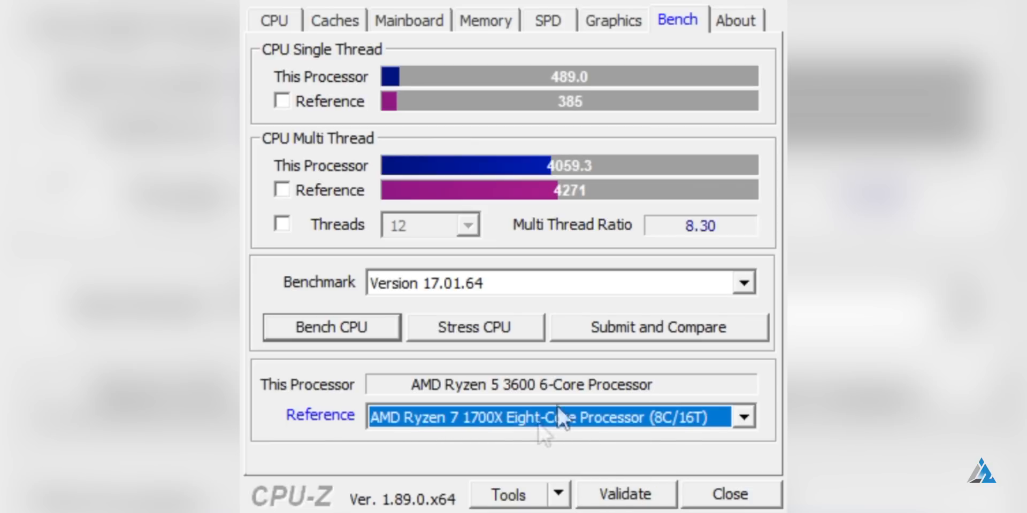
mouse_move(473, 442)
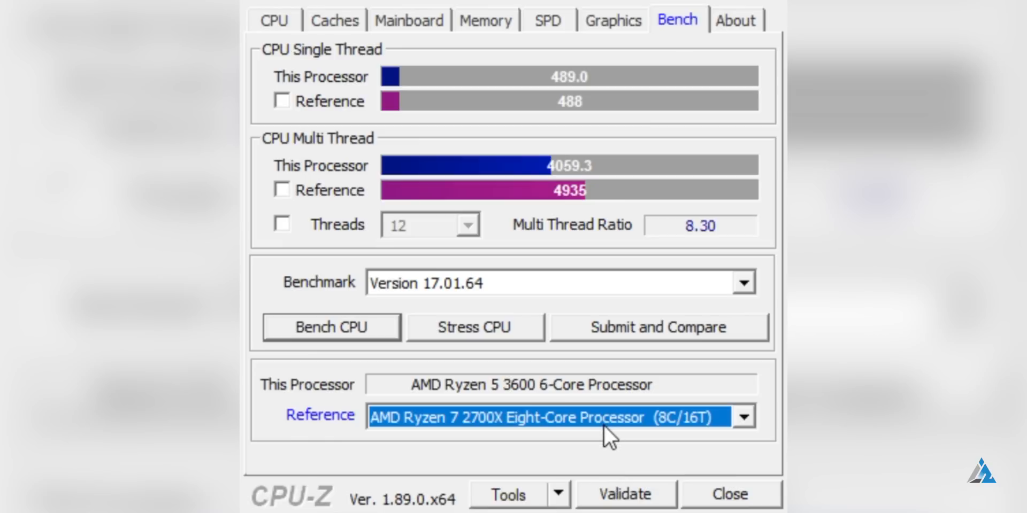
click(556, 419)
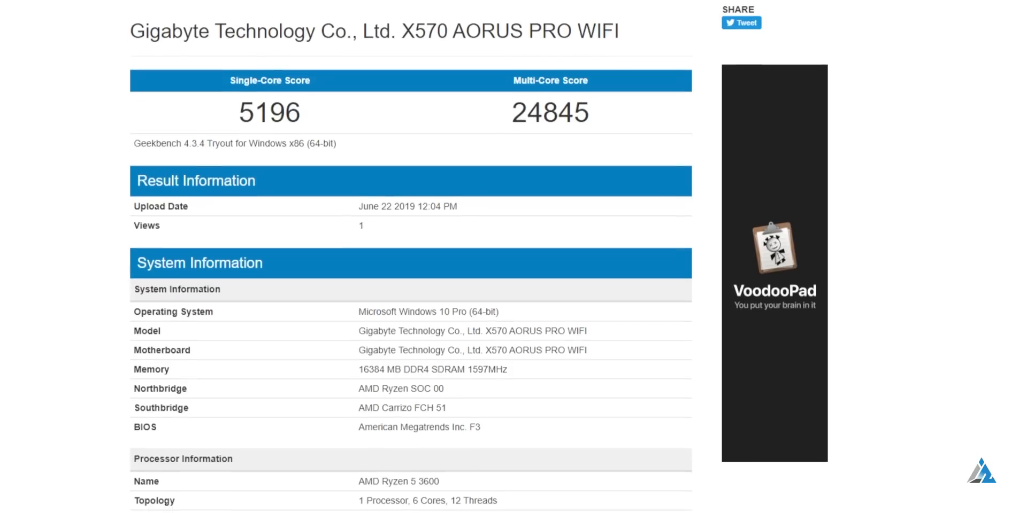
Step: Scroll the Geekbench result past system info and single-core scores to the multi-core workloads (LLVM 59408)
scroll(down, 3)
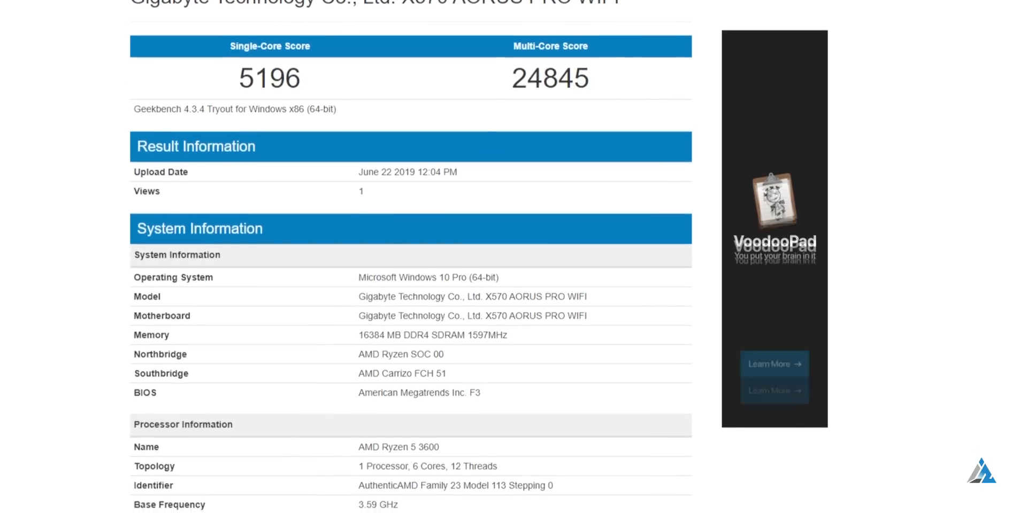
scroll(down, 3)
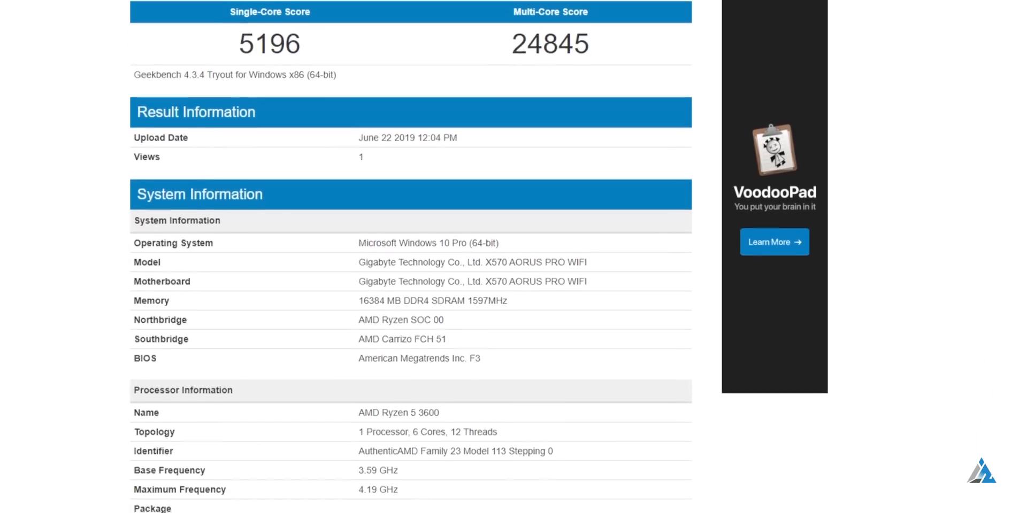
scroll(down, 3)
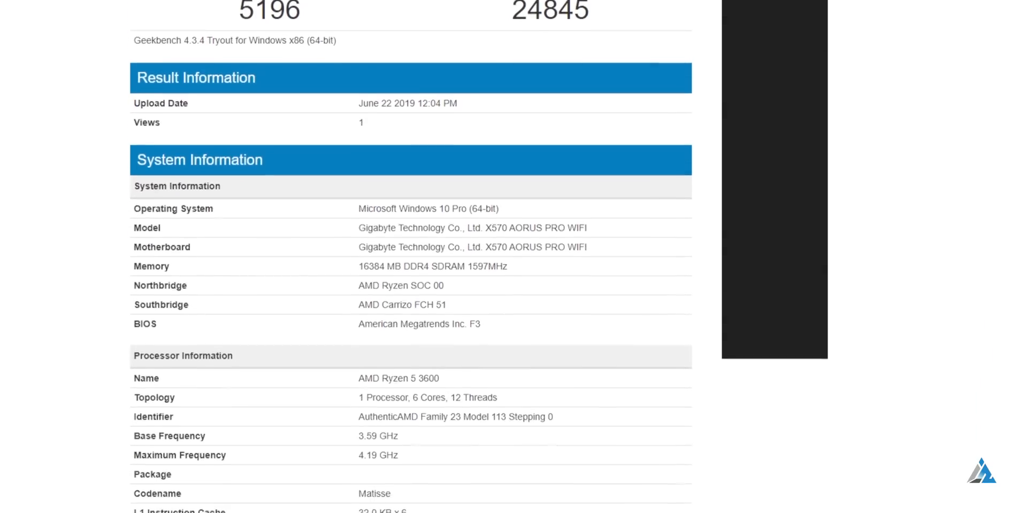
scroll(down, 3)
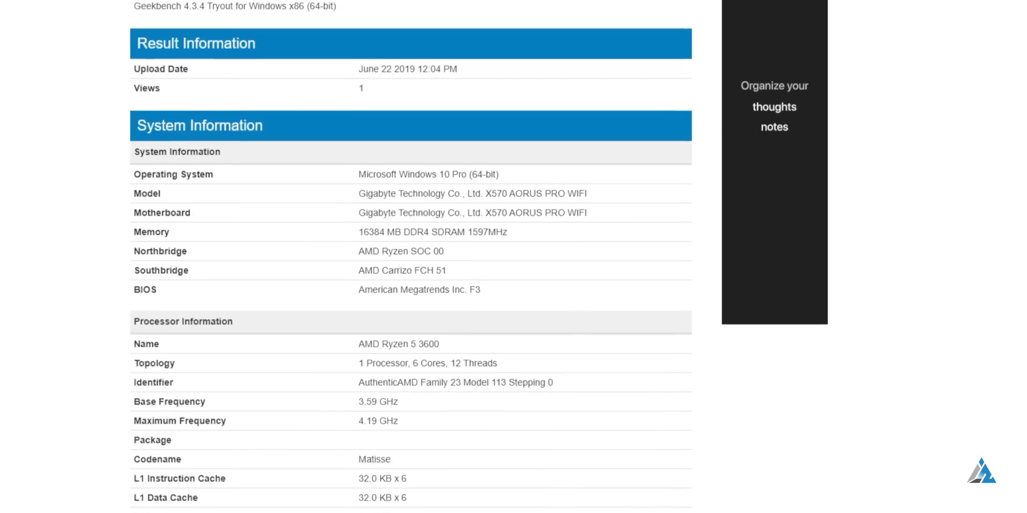
scroll(down, 3)
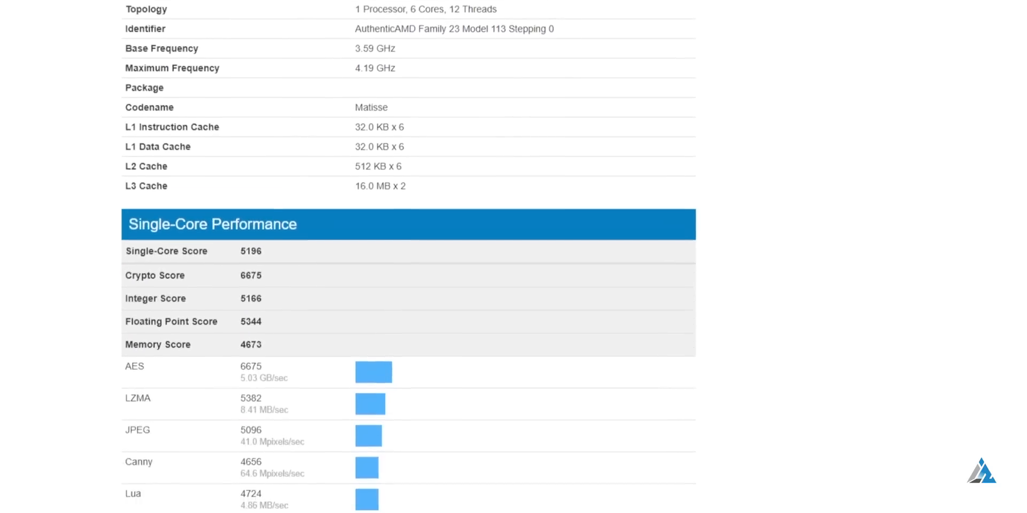
scroll(down, 3)
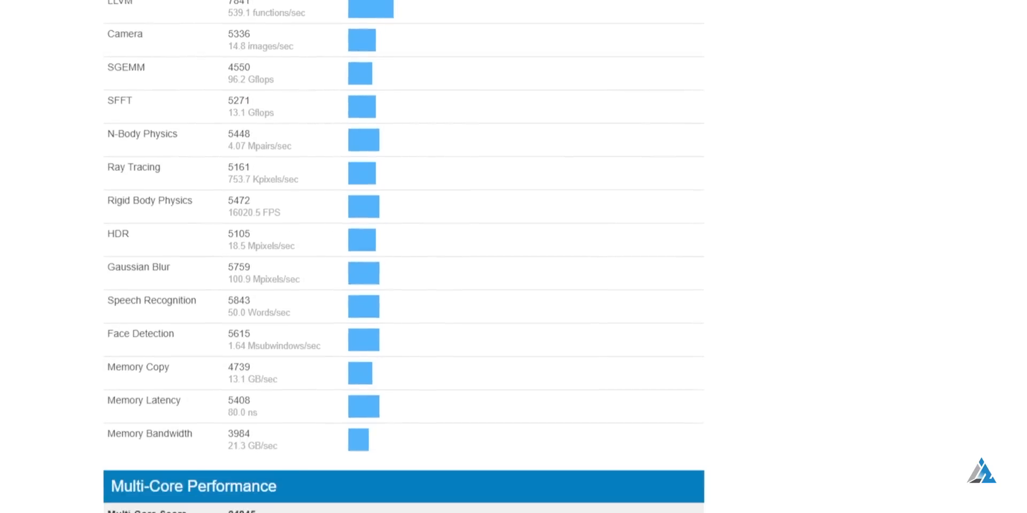
scroll(down, 3)
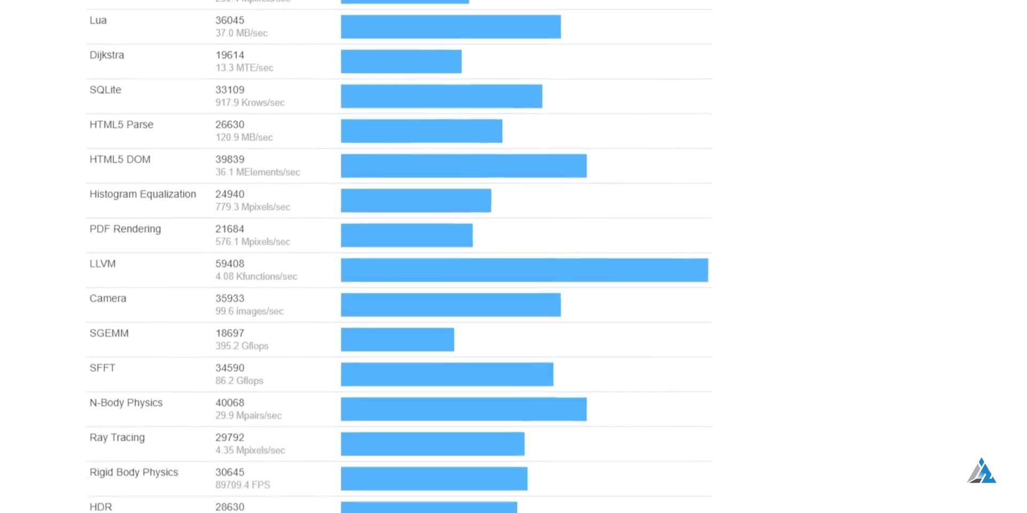